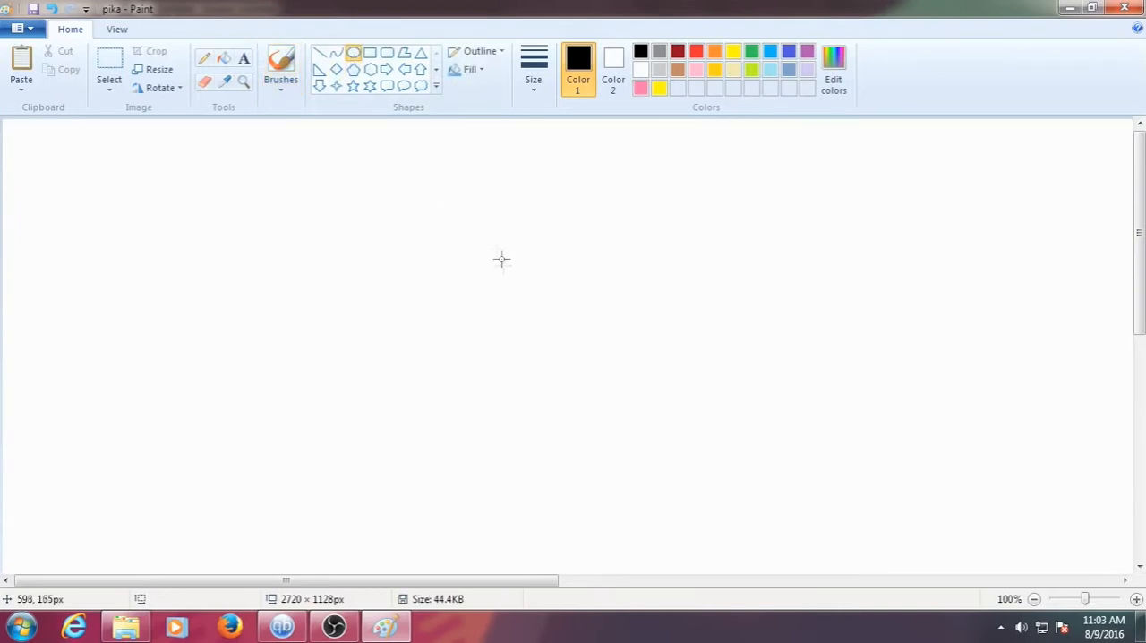
Draw a black eye and red cheek, then place the copied pair on the other side.
left_click_drag(587, 211, 688, 308)
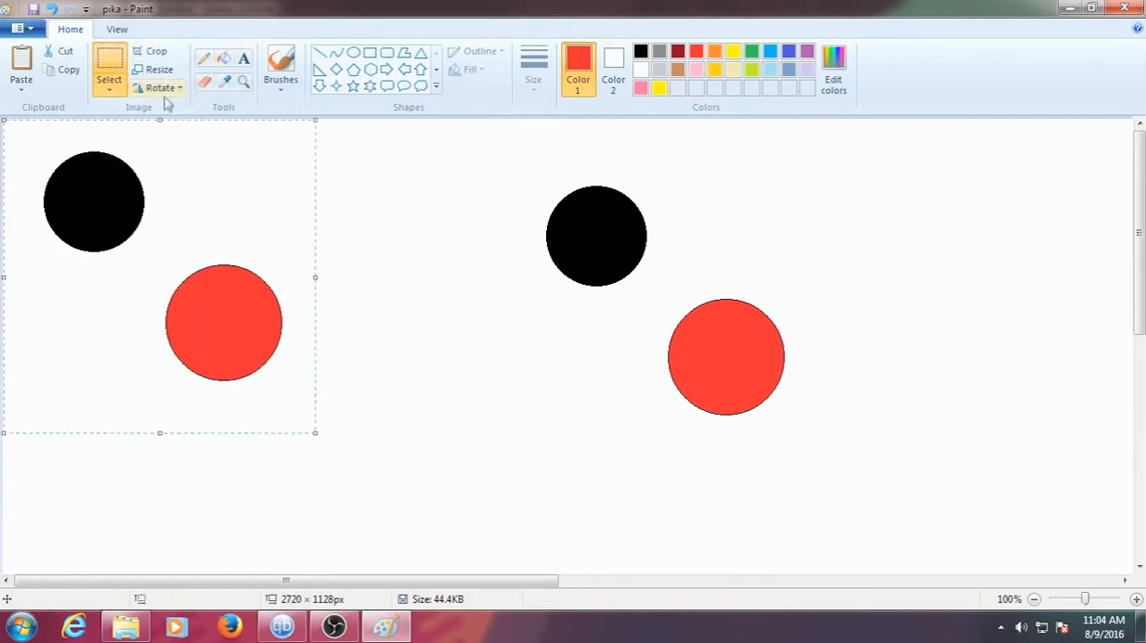
left_click_drag(143, 260, 376, 286)
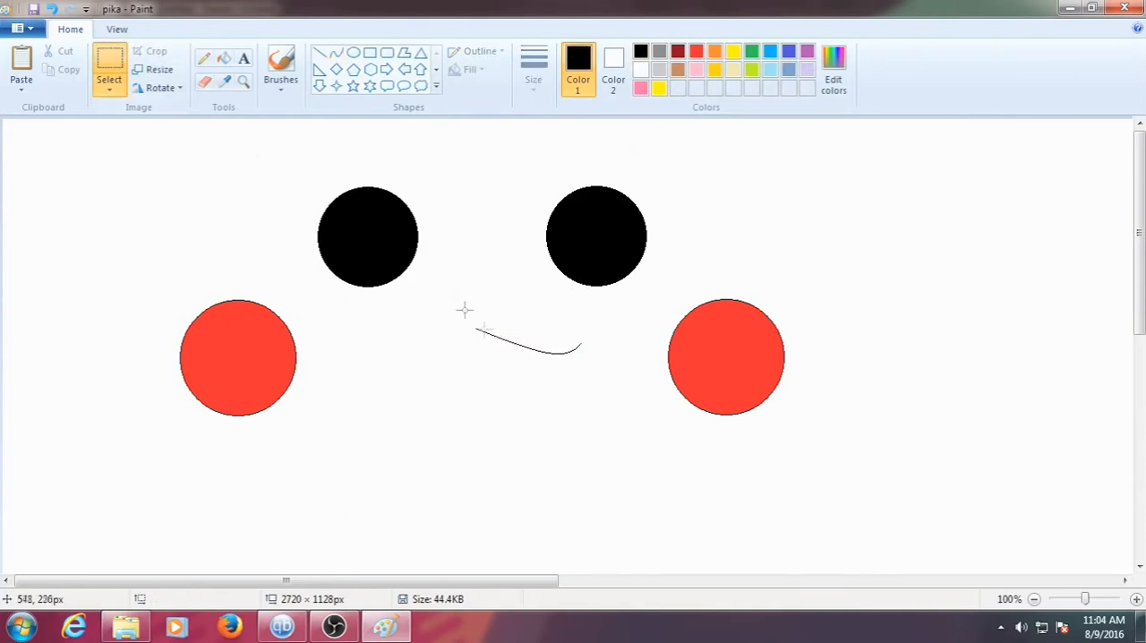
Flip the copied curve horizontally and join it to the original as the upper lip.
left_click(161, 88)
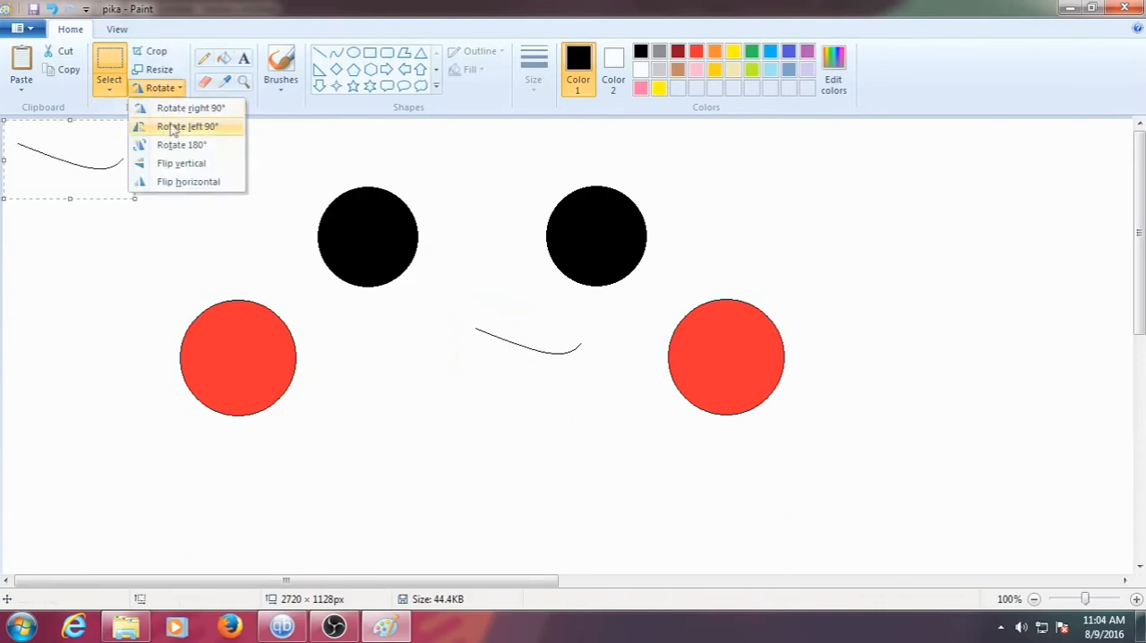
left_click(186, 126)
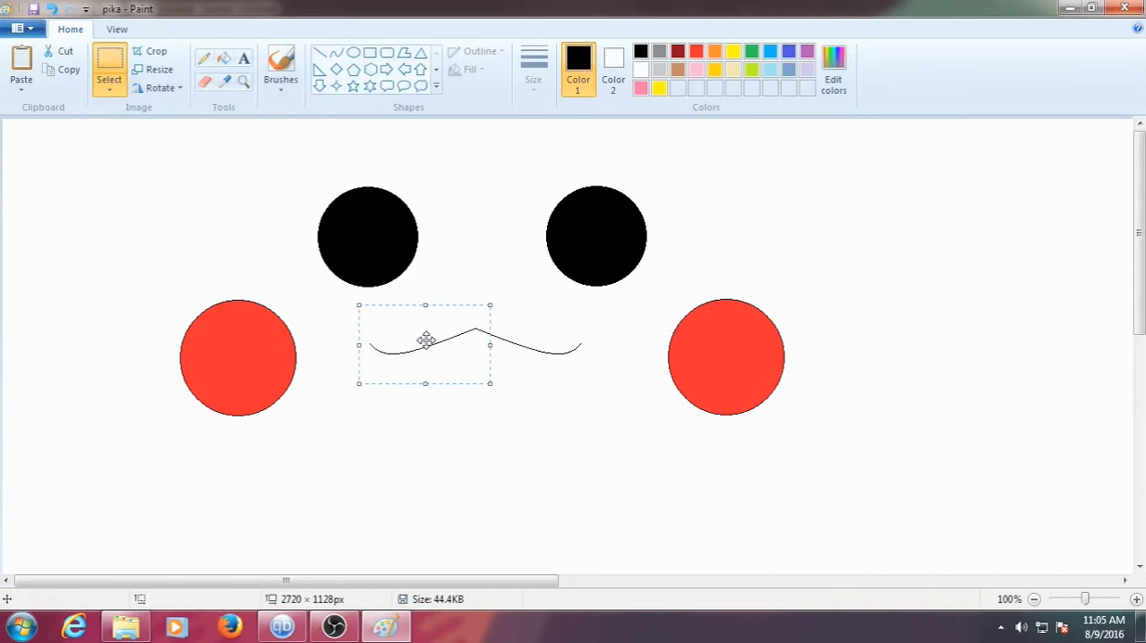
left_click_drag(426, 343, 528, 376)
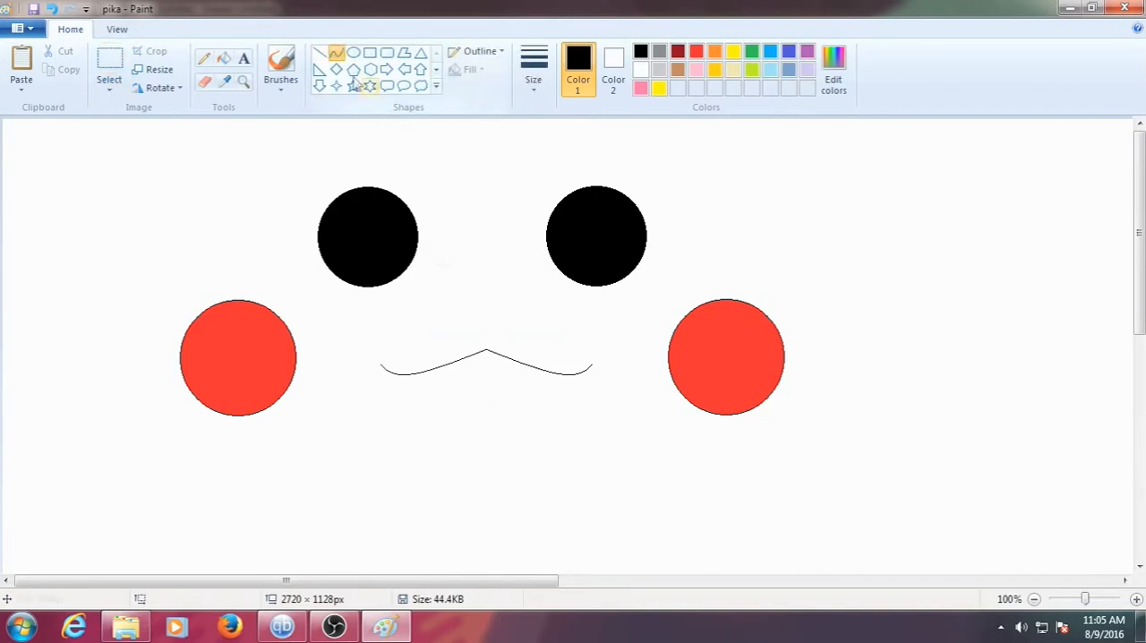
Outline the mouth sides with straight lines and fill the open mouth pink.
left_click(1135, 597)
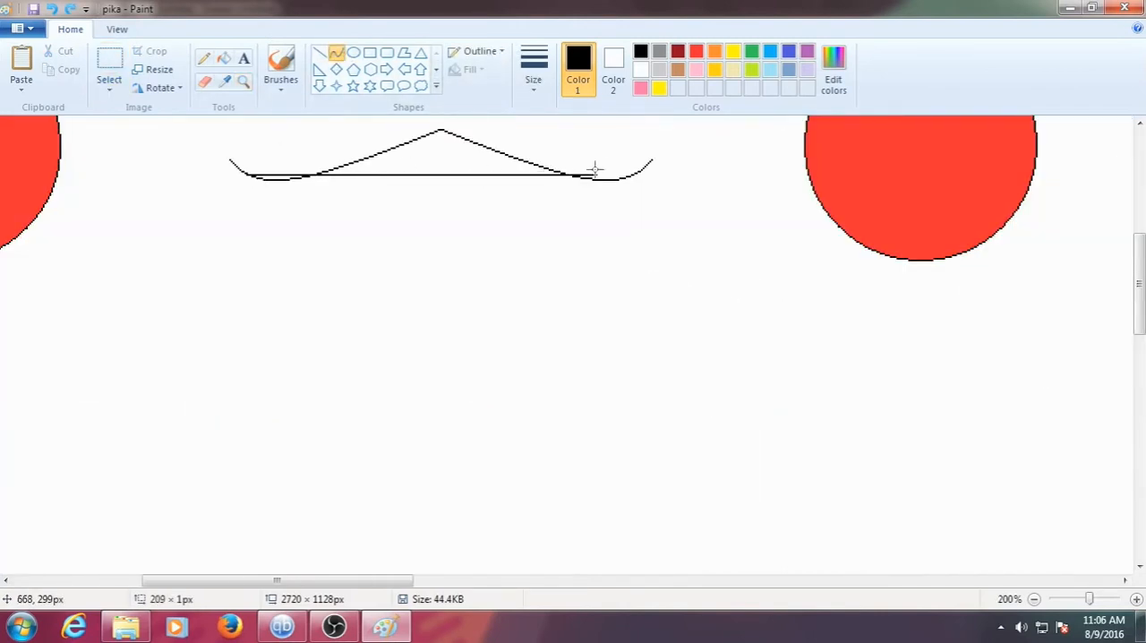
left_click(1035, 598)
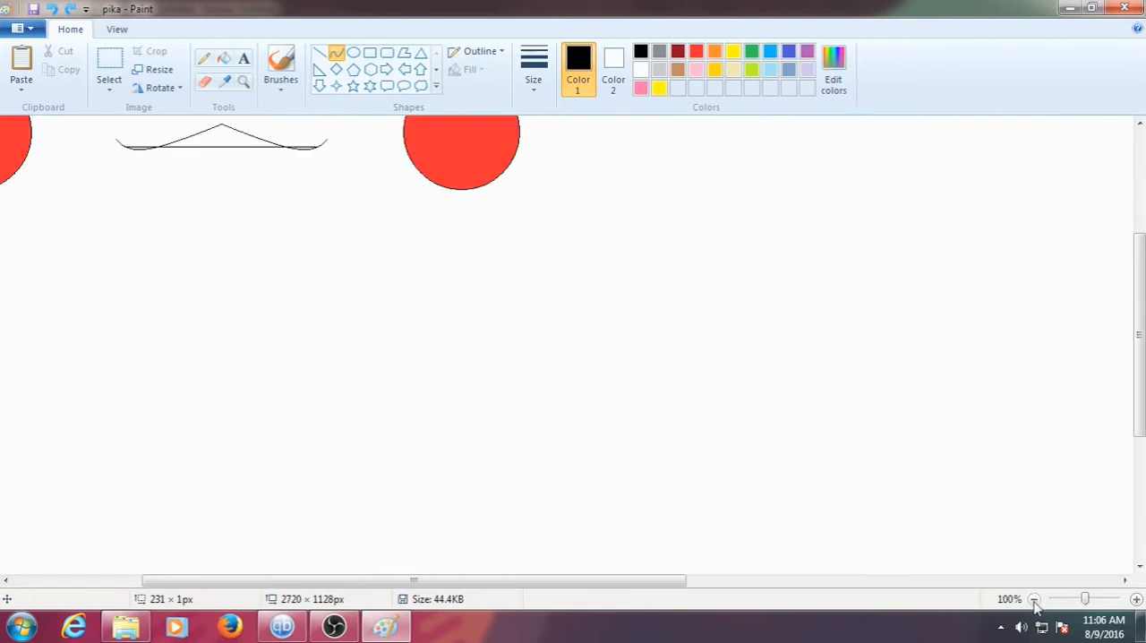
left_click_drag(222, 139, 222, 411)
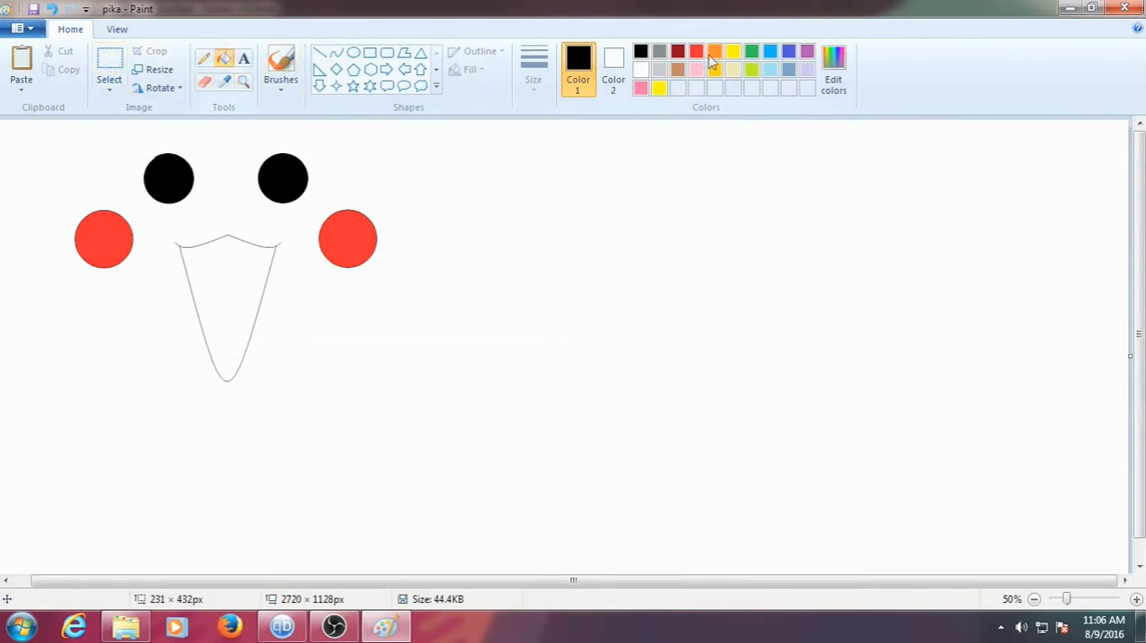
left_click(225, 305)
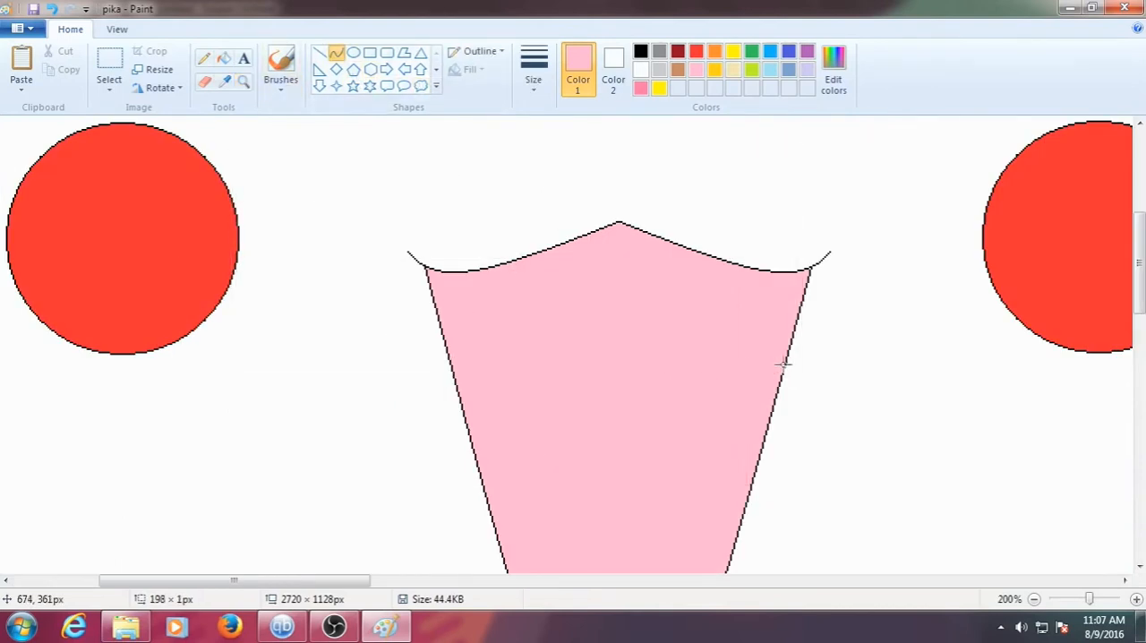
Draw a curve across the upper mouth bounding the darker pink band.
left_click_drag(430, 367, 779, 362)
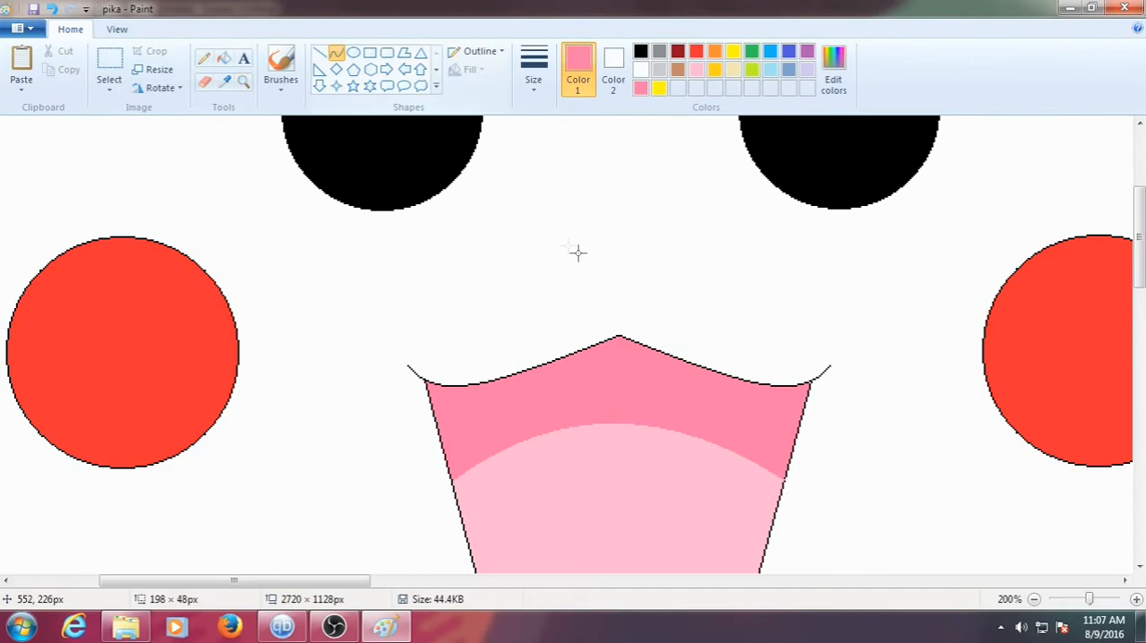
mouse_move(563, 247)
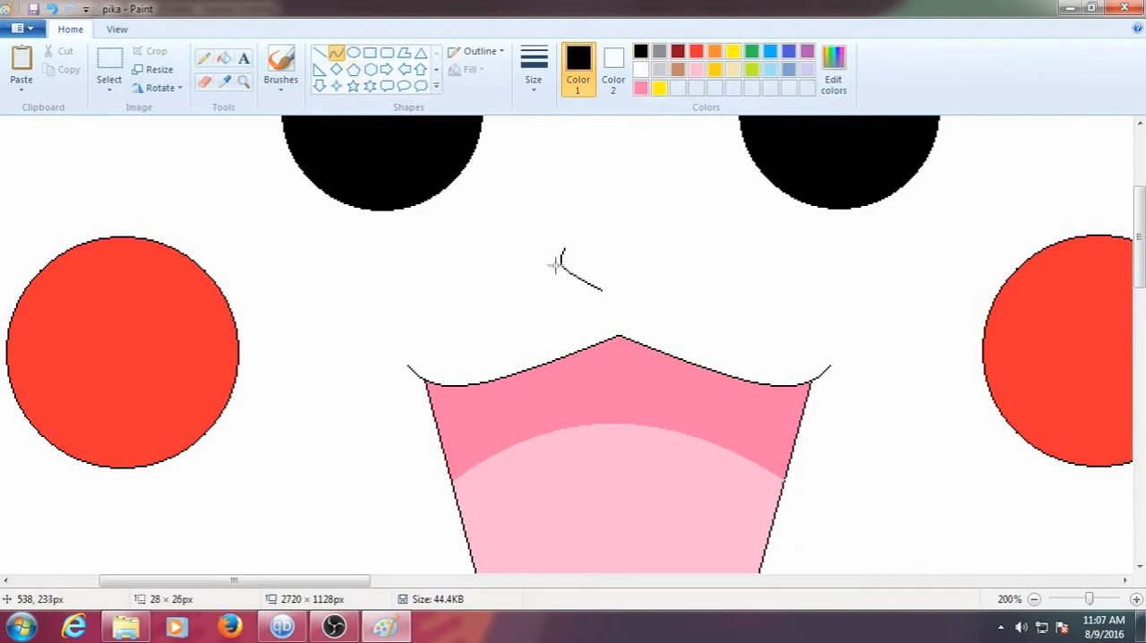
mouse_move(563, 249)
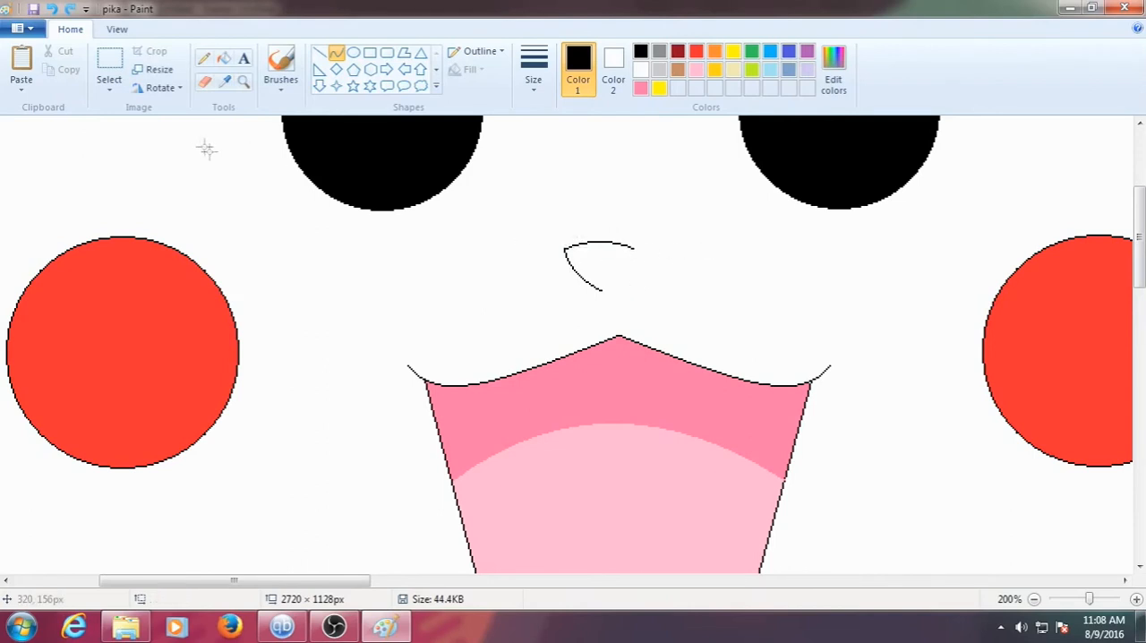
Flip the copied nose curve vertically and join it to close the black nose.
left_click(161, 85)
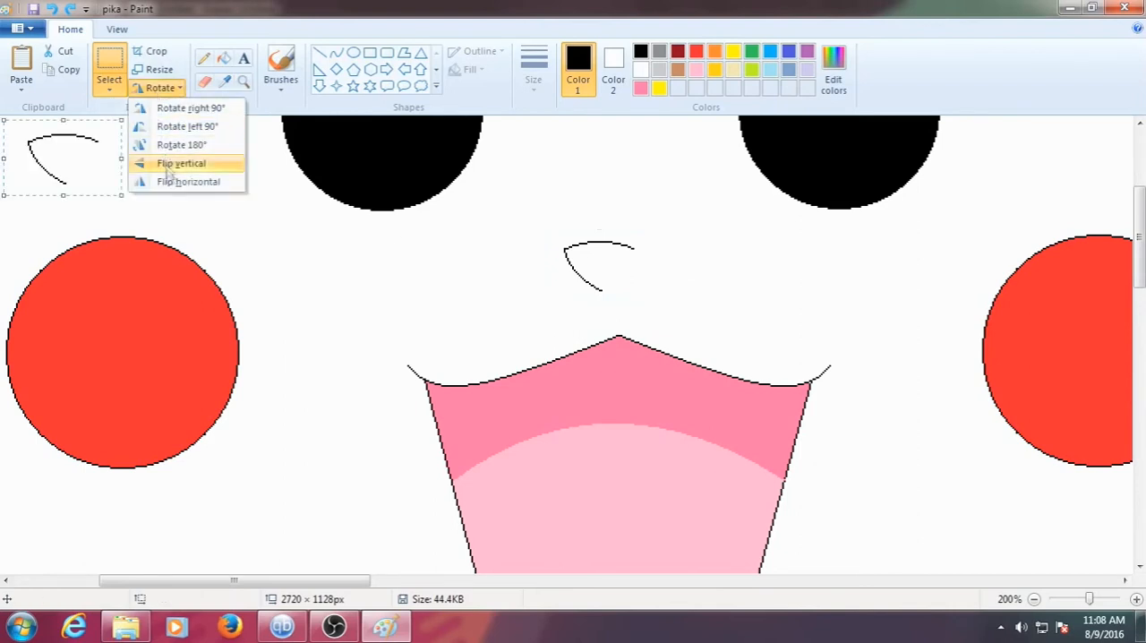
left_click(181, 163)
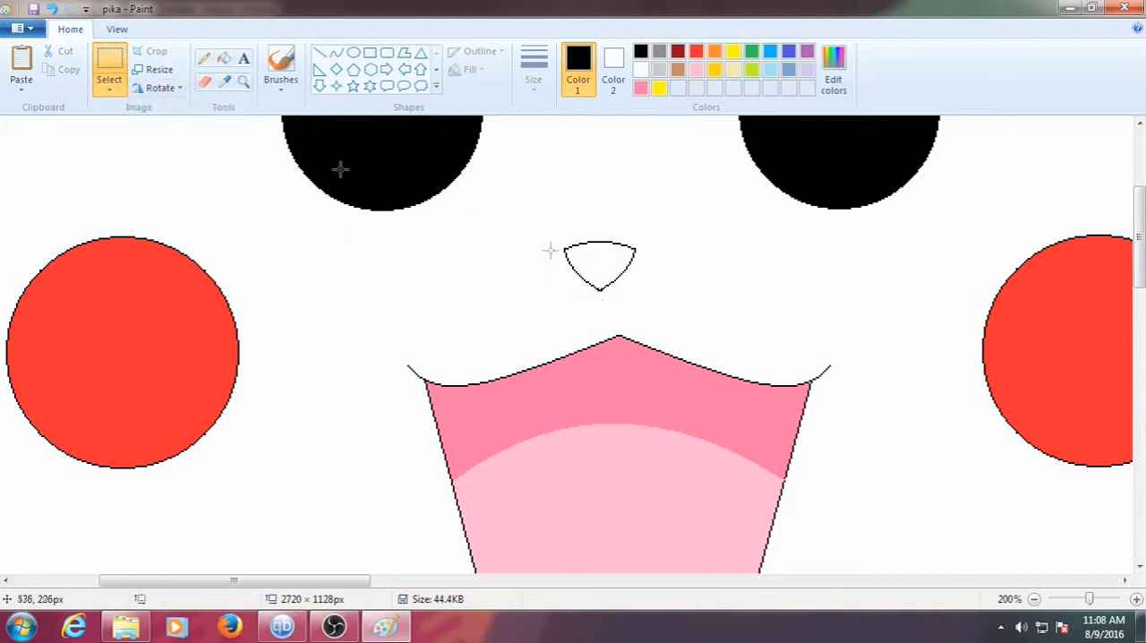
left_click_drag(599, 265, 615, 268)
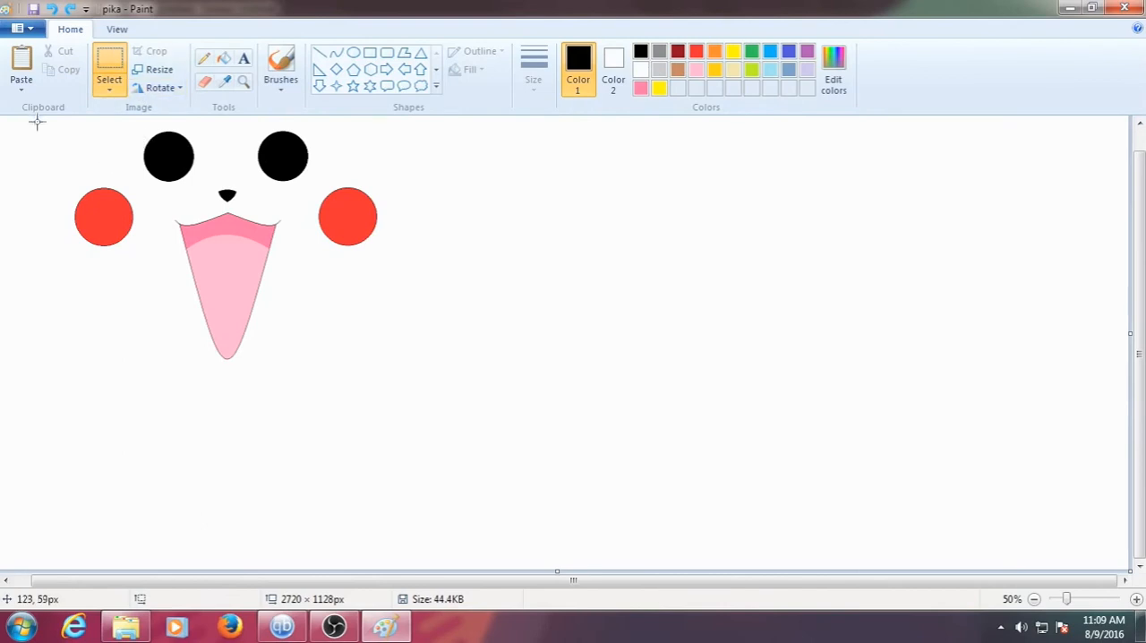
Add white highlight circles to both eyes and fill the background yellow.
left_click_drag(227, 250, 537, 337)
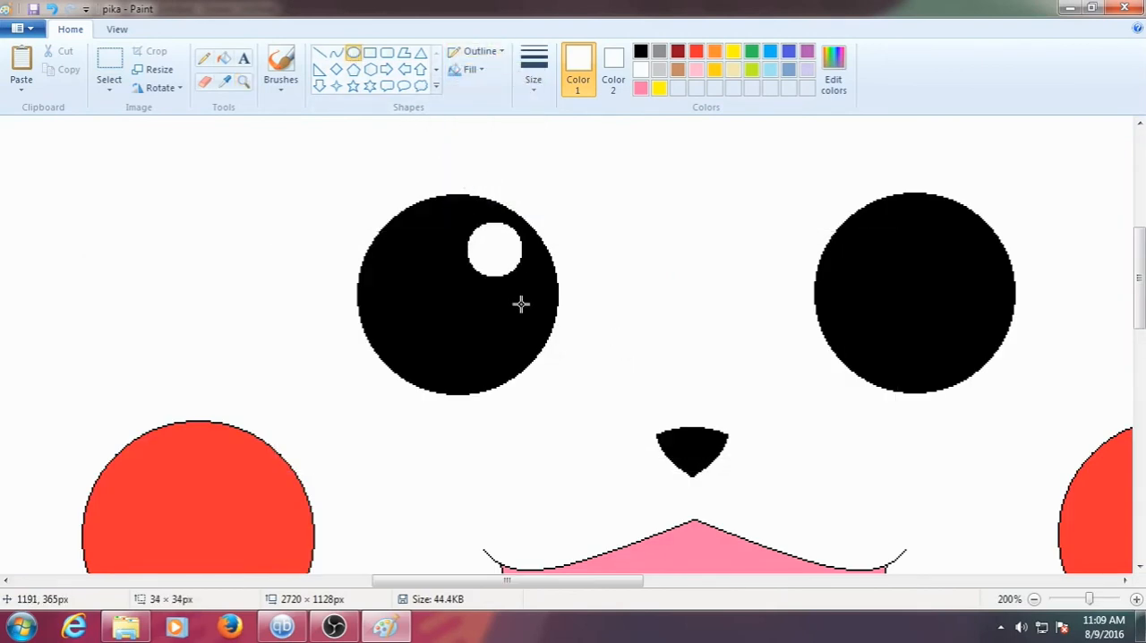
left_click(959, 244)
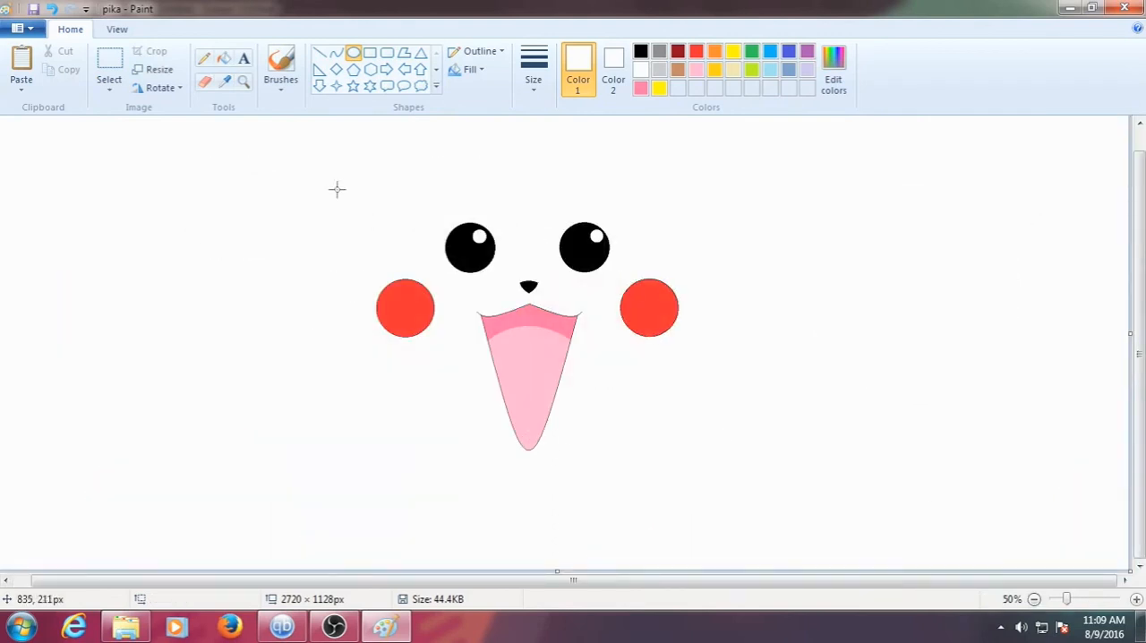
left_click(781, 315)
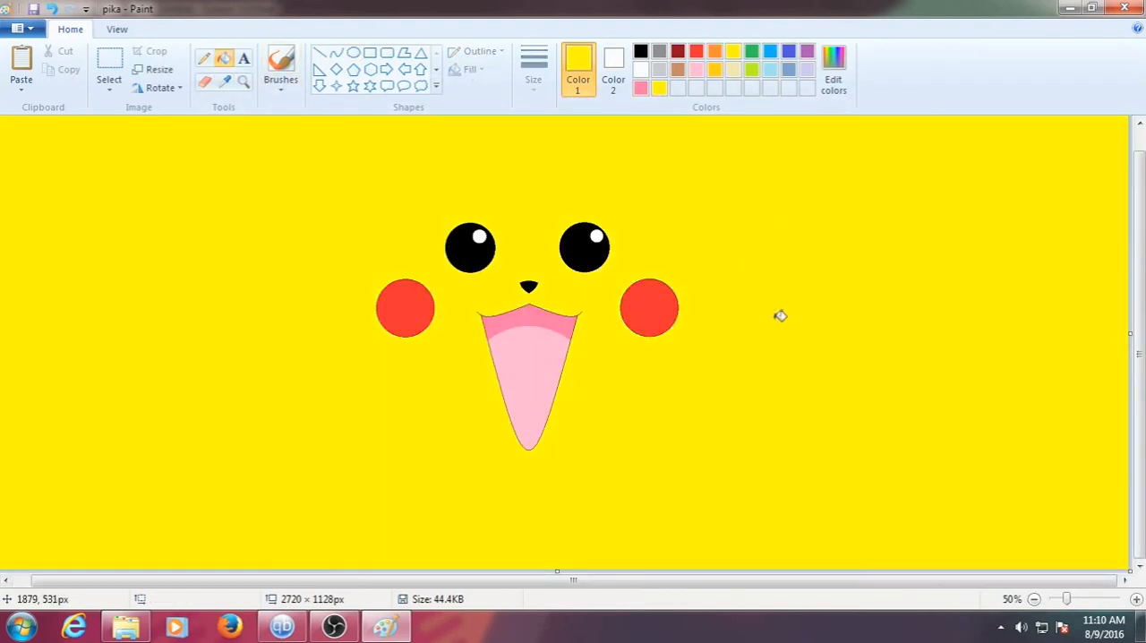
left_click(612, 65)
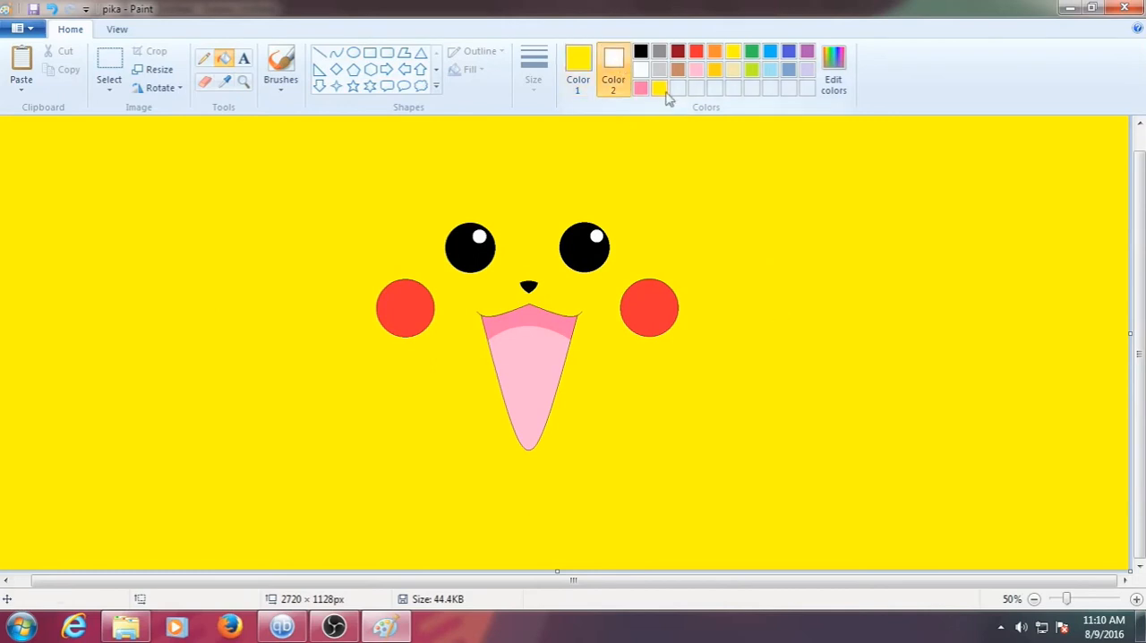